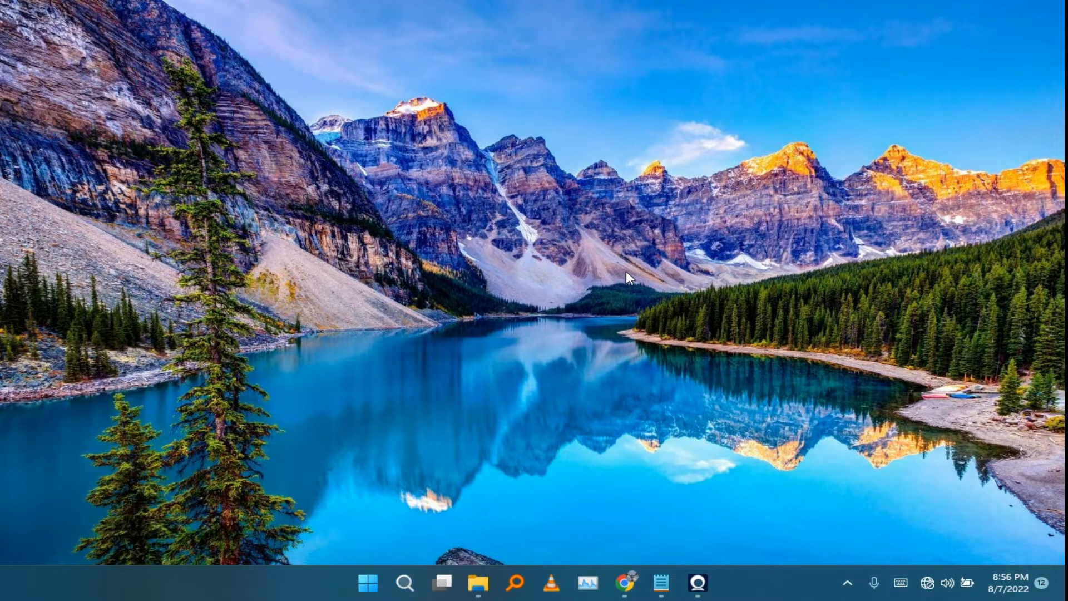
pyautogui.moveTo(634, 271)
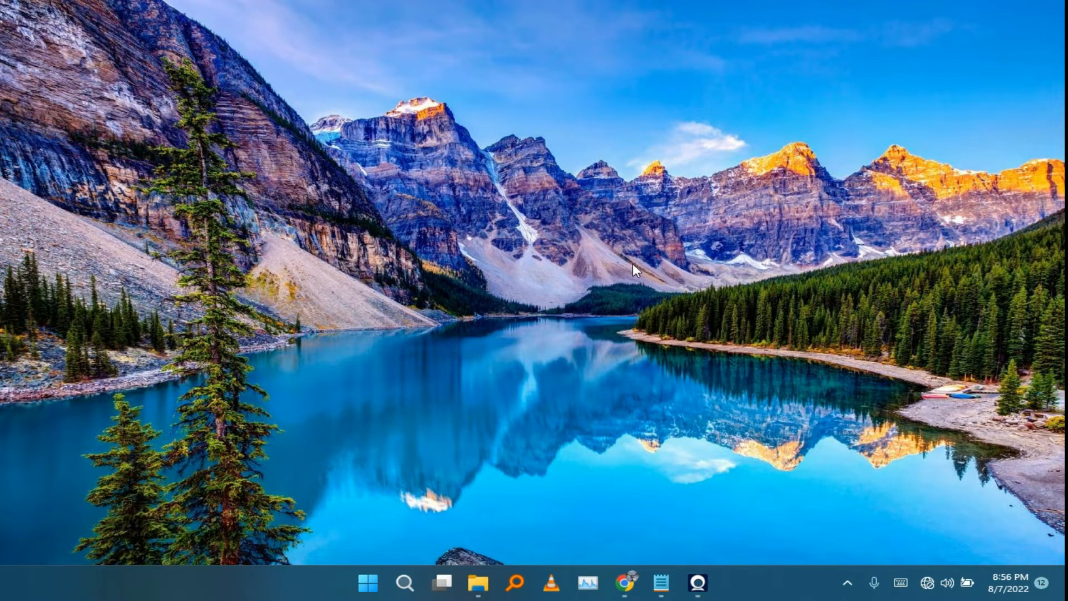